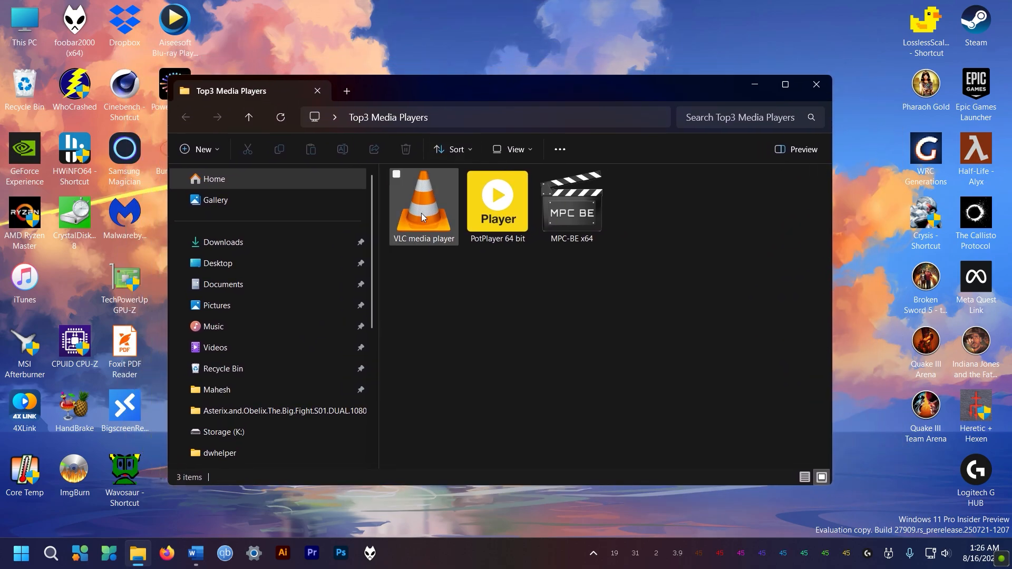
Step: Launch the VLC media player shortcut in the Top3 Media Players folder
{"action": "left_click", "coordinate": [497, 204]}
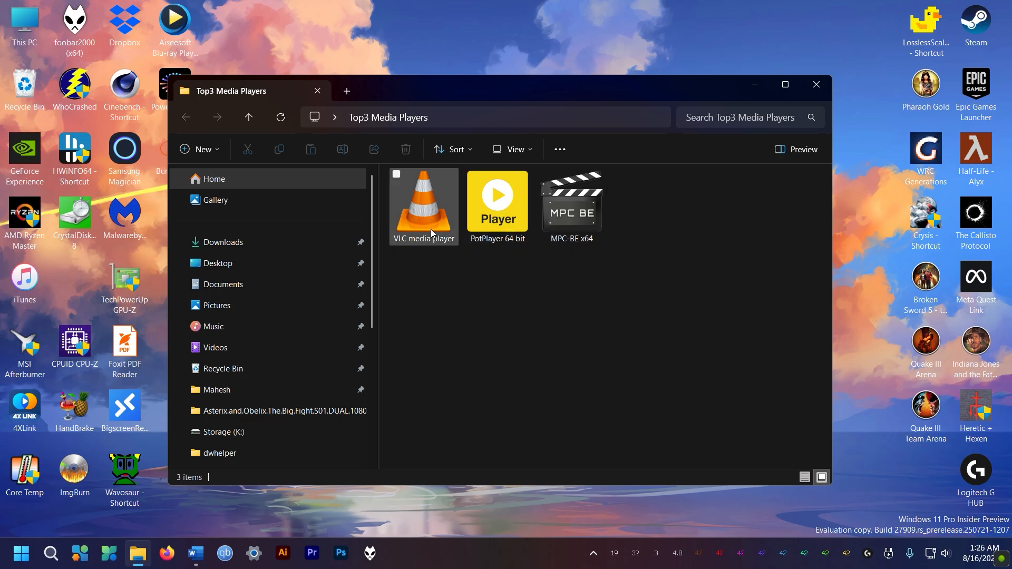
{"action": "double_click", "coordinate": [424, 202]}
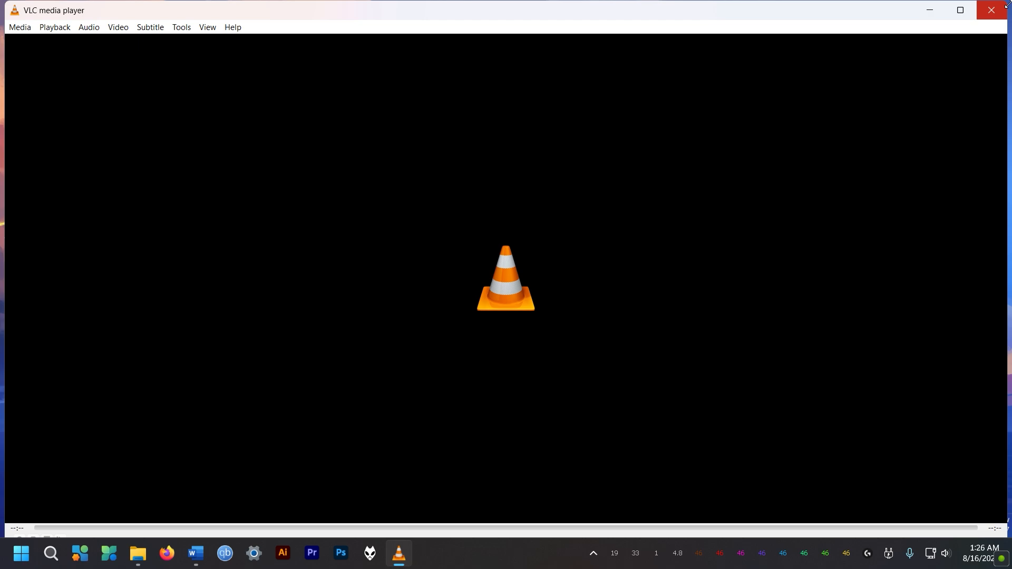
Step: Browse the Toolbar Elements in Tools > Customize Interface, then close the editor
{"action": "left_click", "coordinate": [333, 94]}
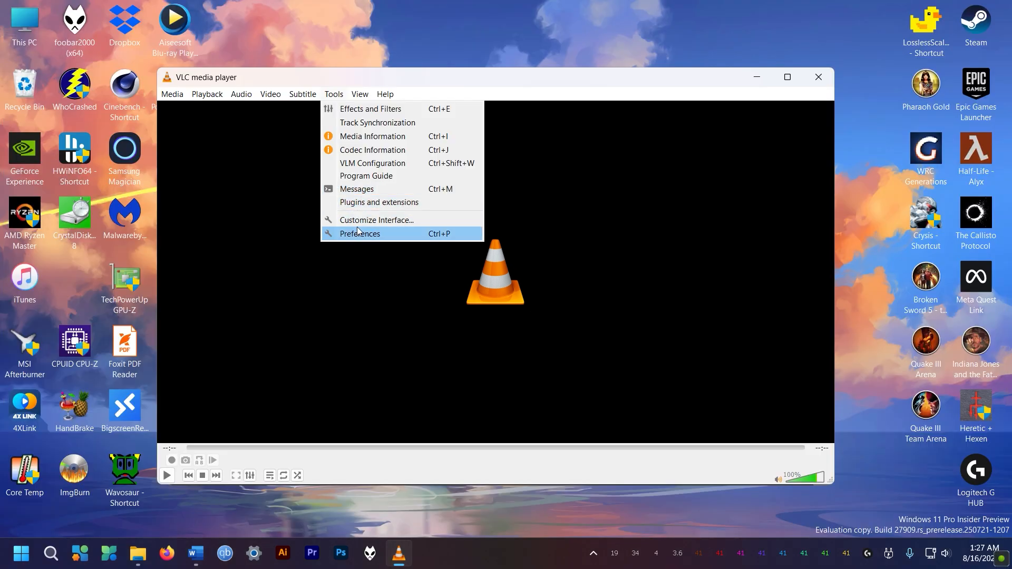
{"action": "left_click", "coordinate": [377, 220]}
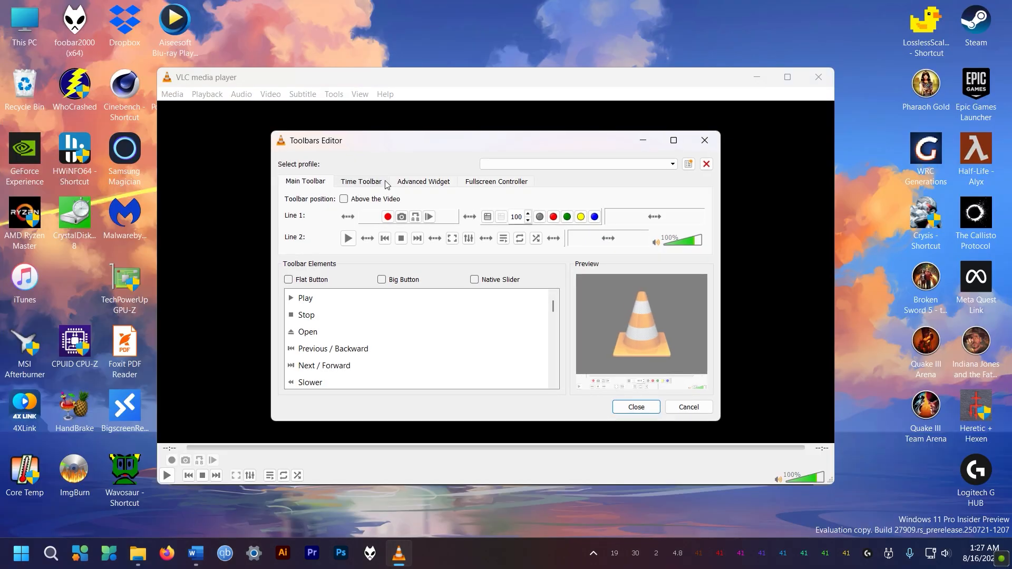
{"action": "left_click", "coordinate": [307, 331]}
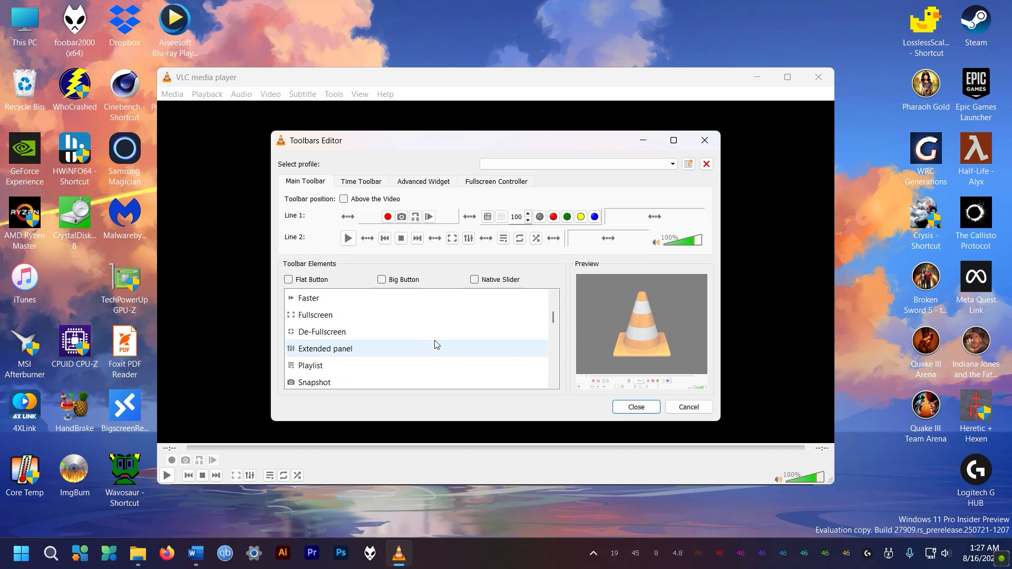
{"action": "left_click", "coordinate": [636, 407]}
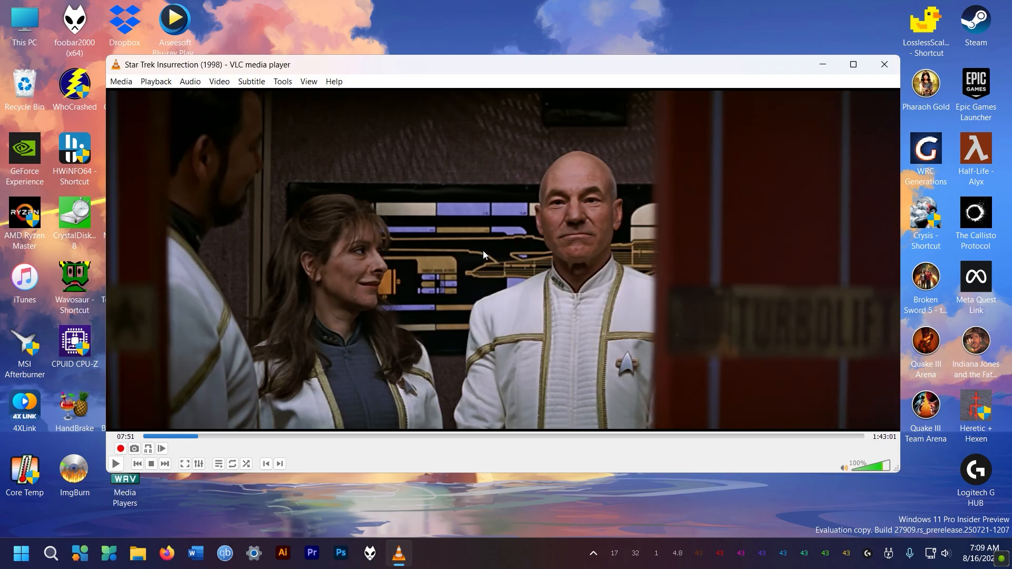
Step: Open the right-click playback menu over the Star Trek Insurrection video
{"action": "right_click", "coordinate": [483, 255]}
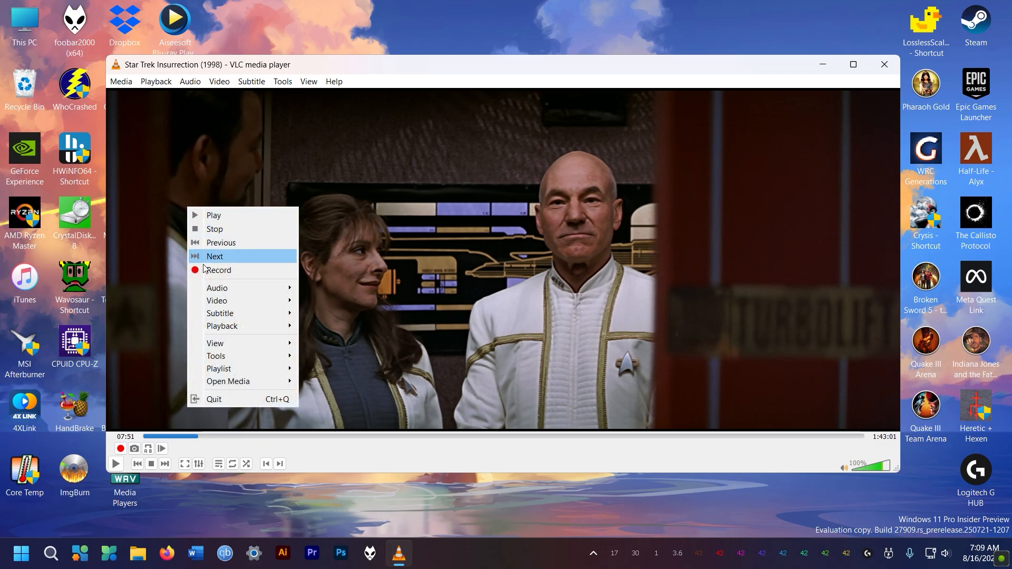
{"action": "mouse_move", "coordinate": [217, 288]}
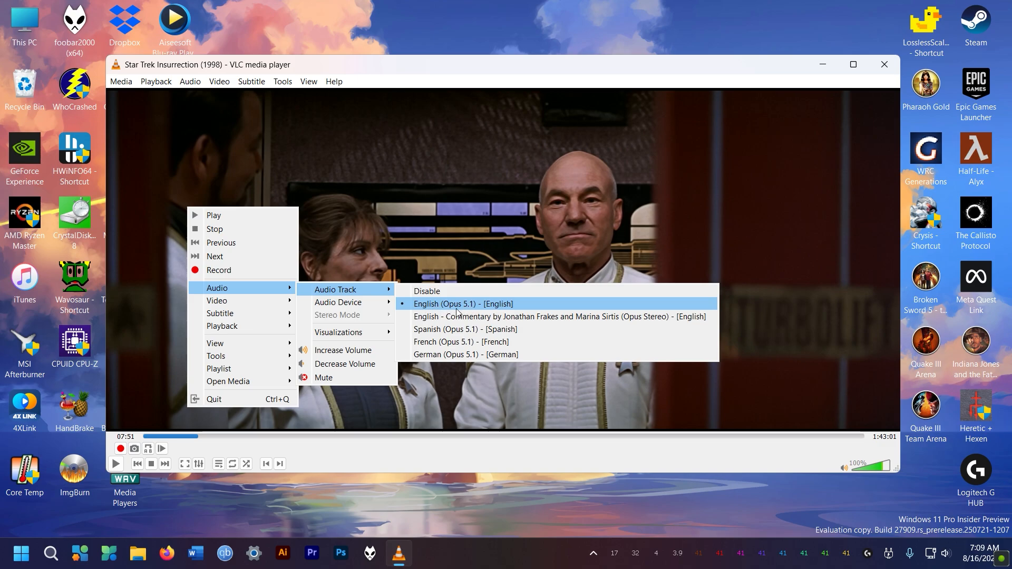
{"action": "mouse_move", "coordinate": [468, 308]}
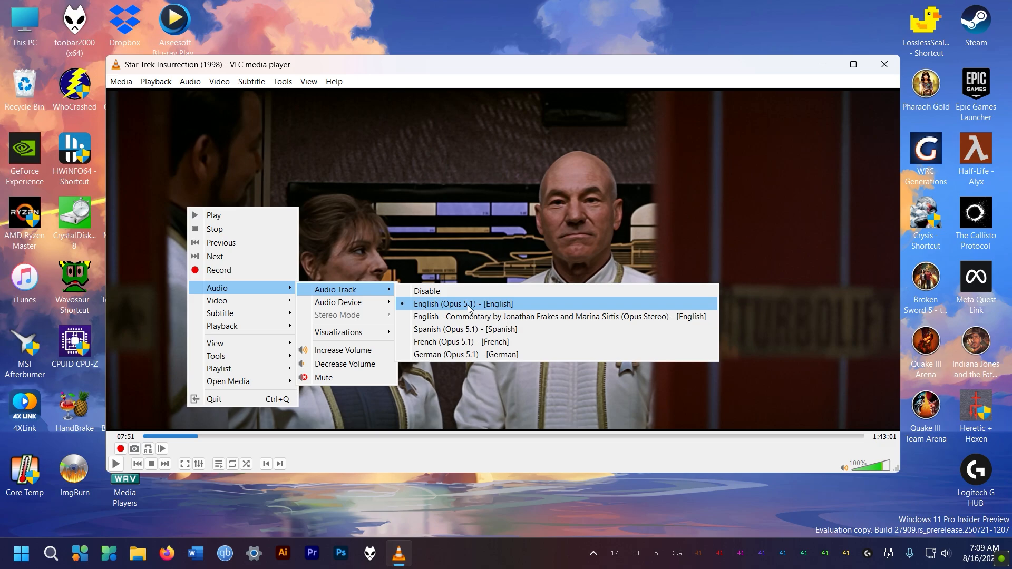
{"action": "mouse_move", "coordinate": [459, 308]}
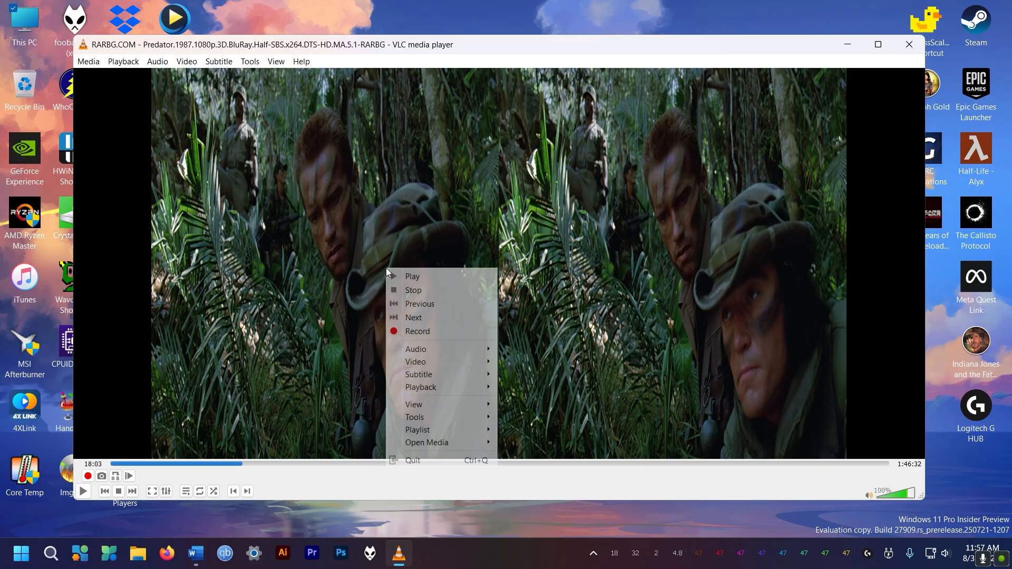
{"action": "mouse_move", "coordinate": [415, 417]}
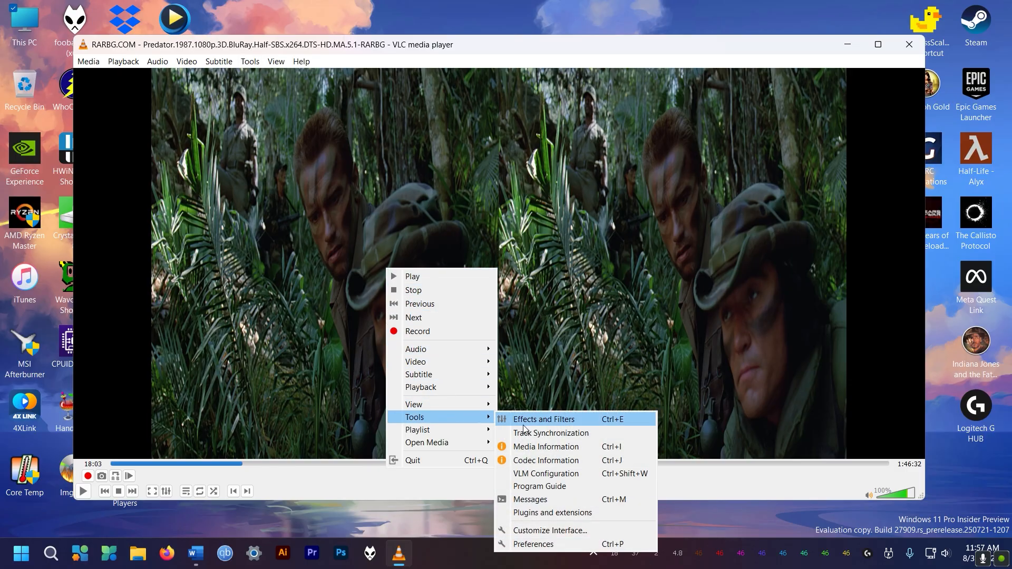
{"action": "mouse_move", "coordinate": [552, 434]}
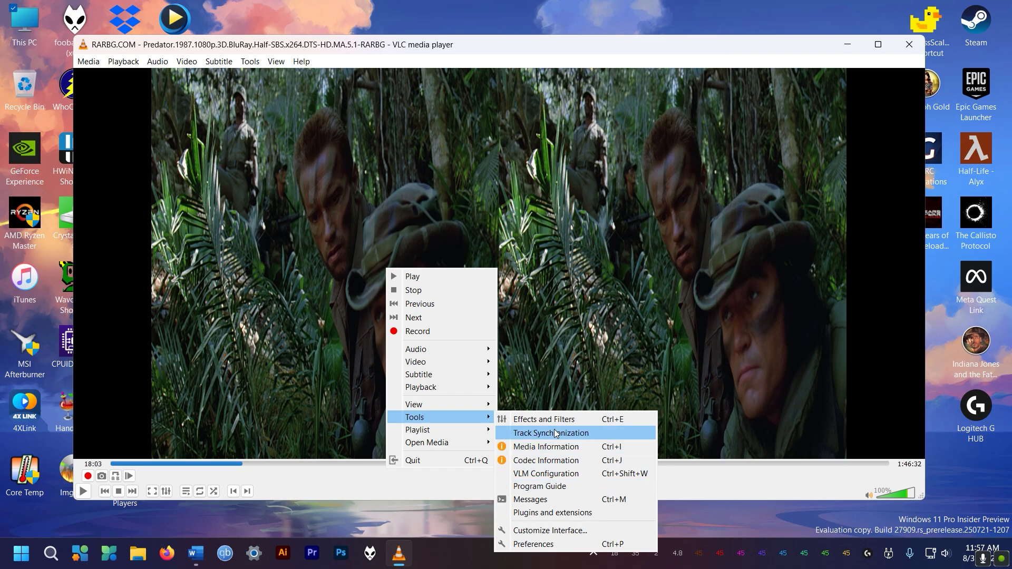
Step: Browse the Video Effects sub-tabs in Effects and Filters, including advanced and Crop
{"action": "left_click", "coordinate": [544, 419]}
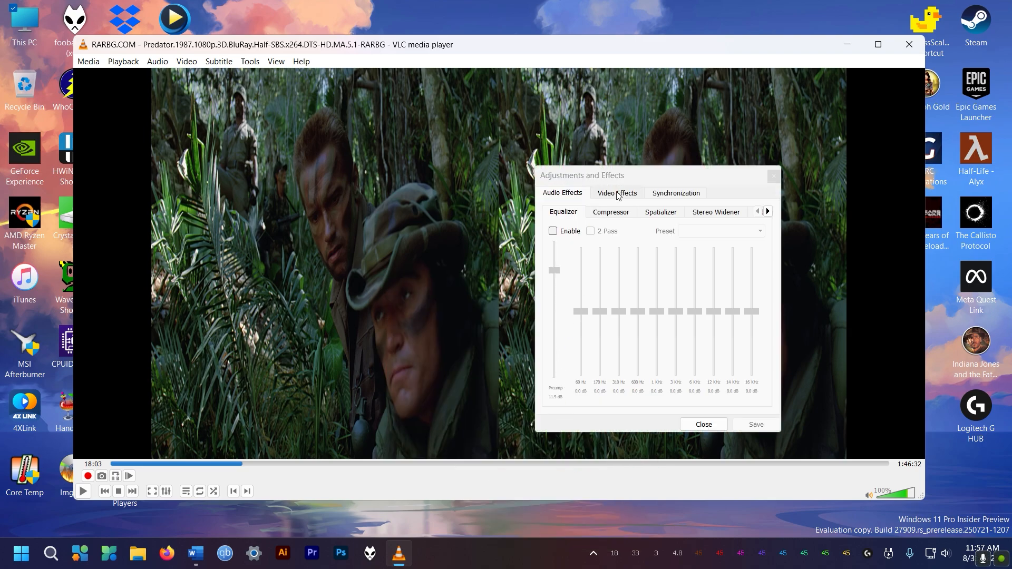
{"action": "left_click", "coordinate": [616, 192]}
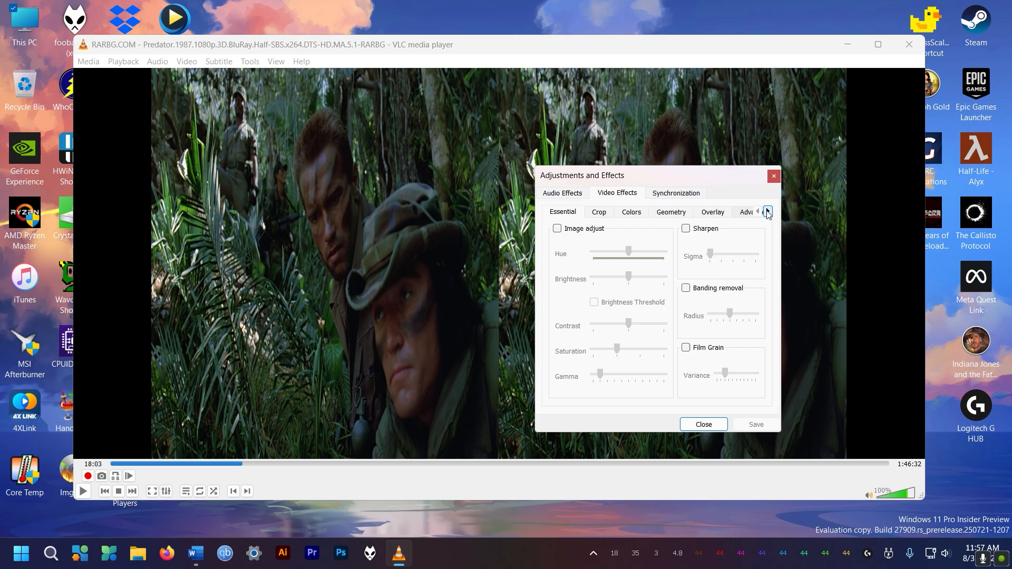
{"action": "left_click", "coordinate": [767, 212]}
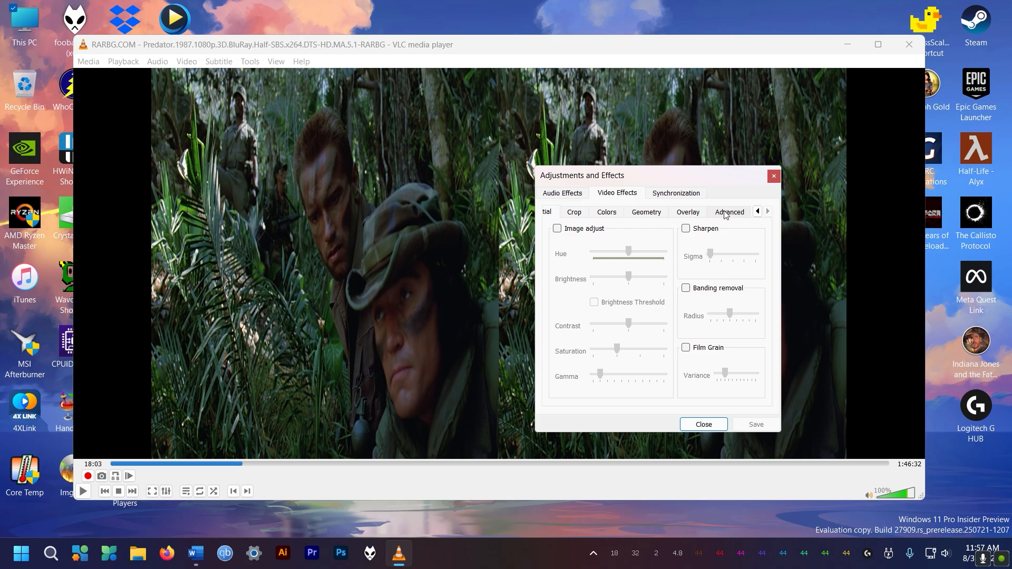
{"action": "left_click", "coordinate": [729, 212]}
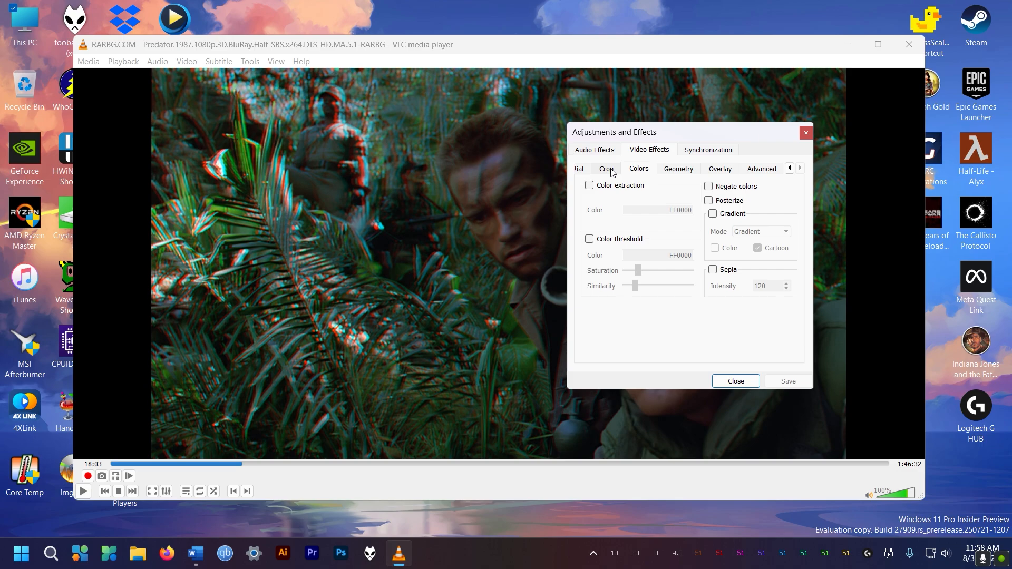
{"action": "left_click", "coordinate": [679, 169]}
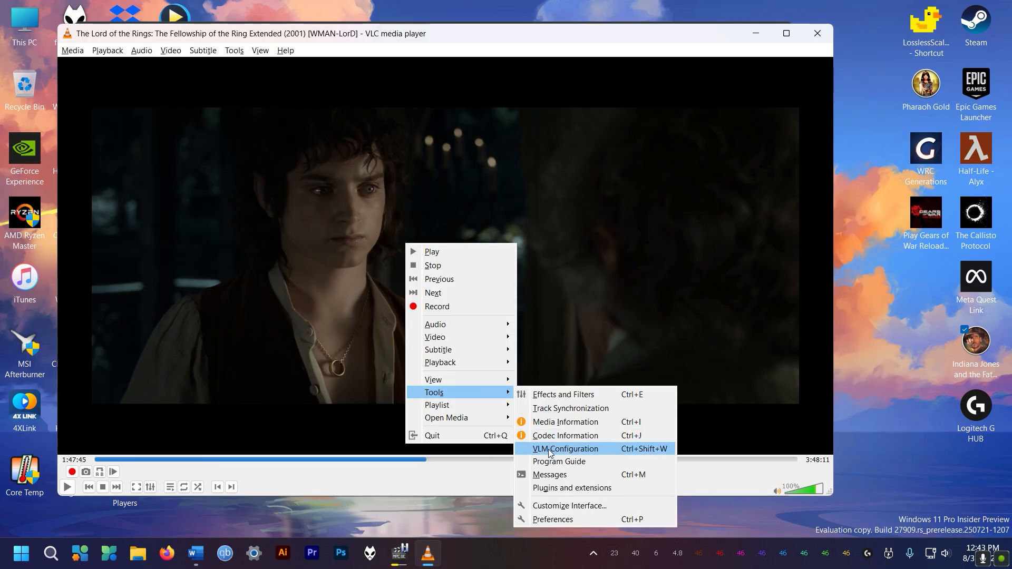
{"action": "mouse_move", "coordinate": [552, 519]}
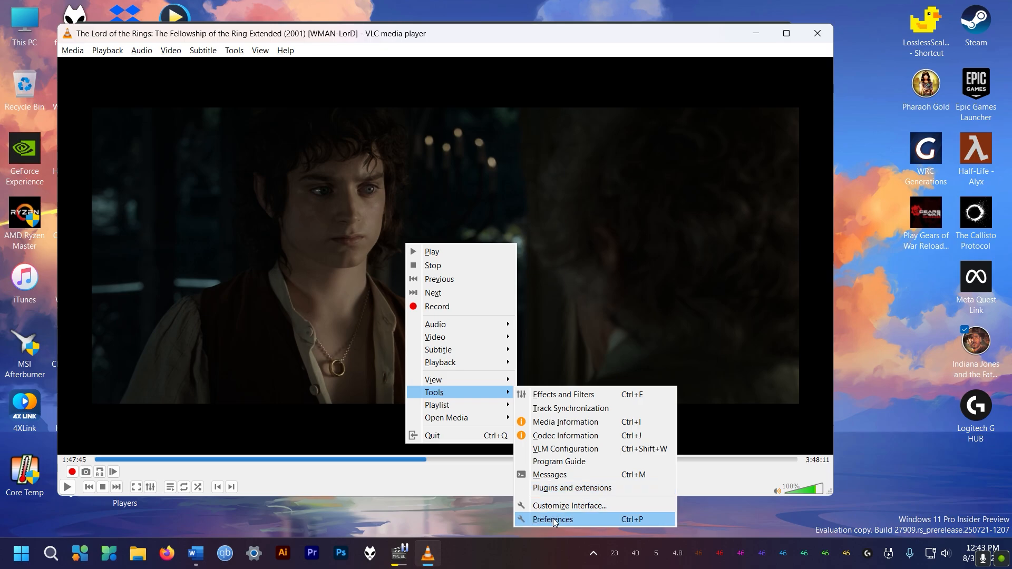
{"action": "mouse_move", "coordinate": [707, 473]}
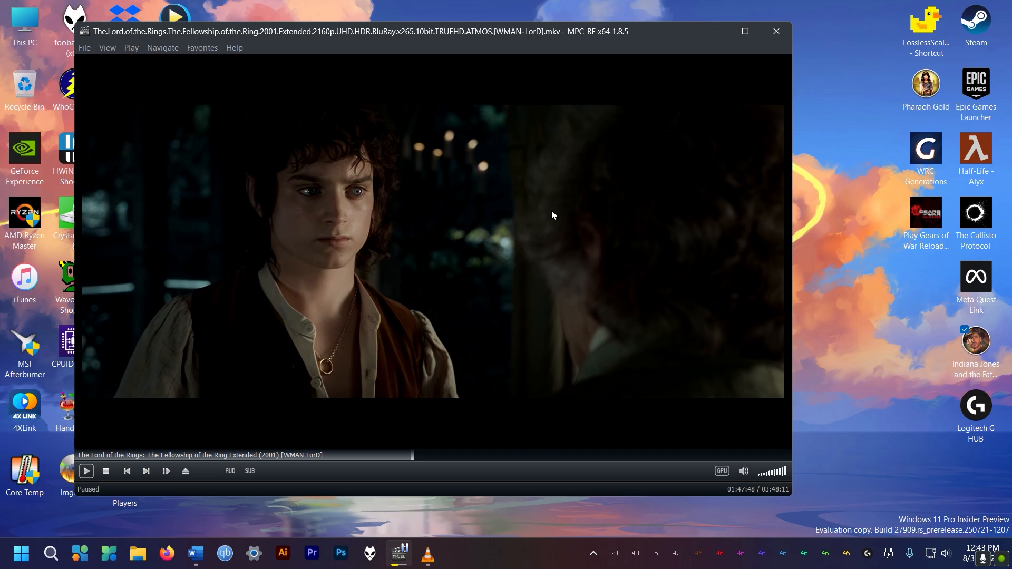
Step: Set MPC-BE's After Playback action to Shutdown from the right-click menu
{"action": "right_click", "coordinate": [552, 215]}
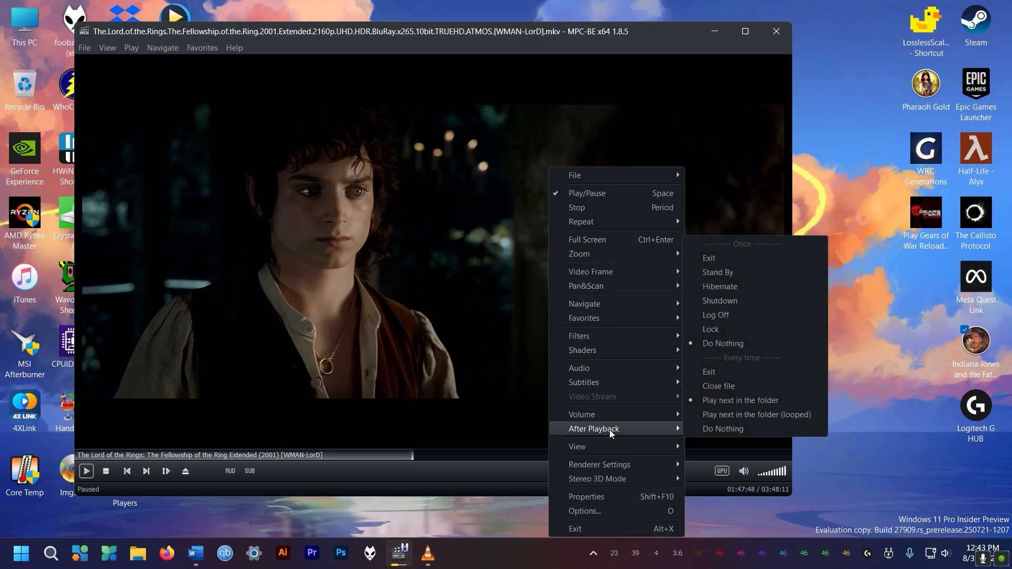
{"action": "mouse_move", "coordinate": [719, 301]}
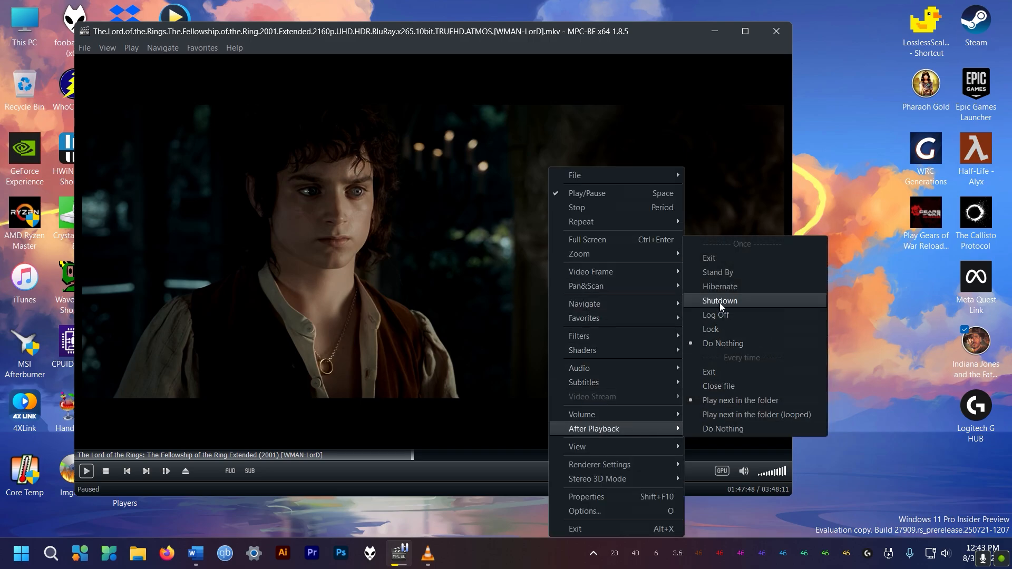
{"action": "left_click", "coordinate": [720, 301]}
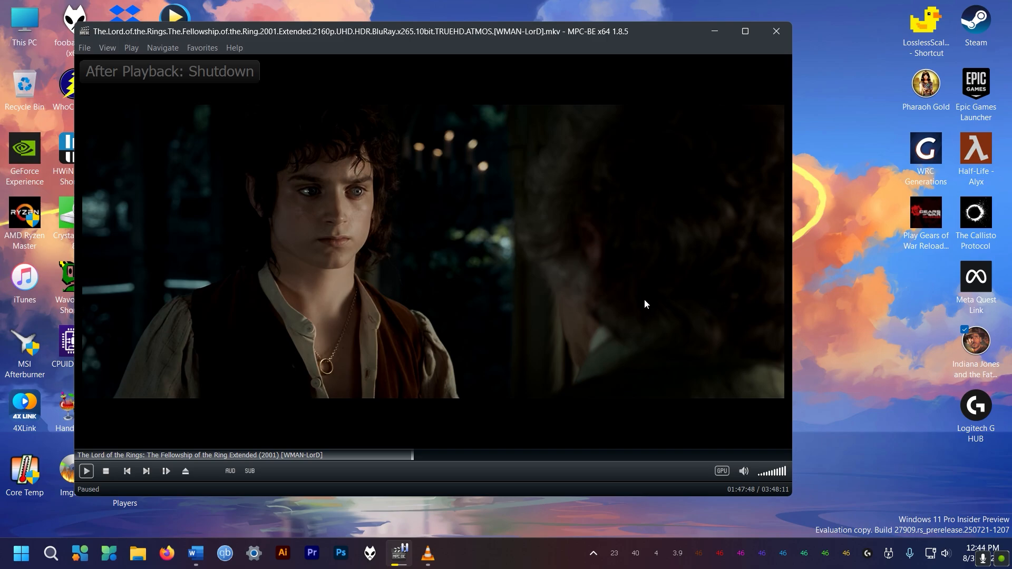
{"action": "mouse_move", "coordinate": [209, 103]}
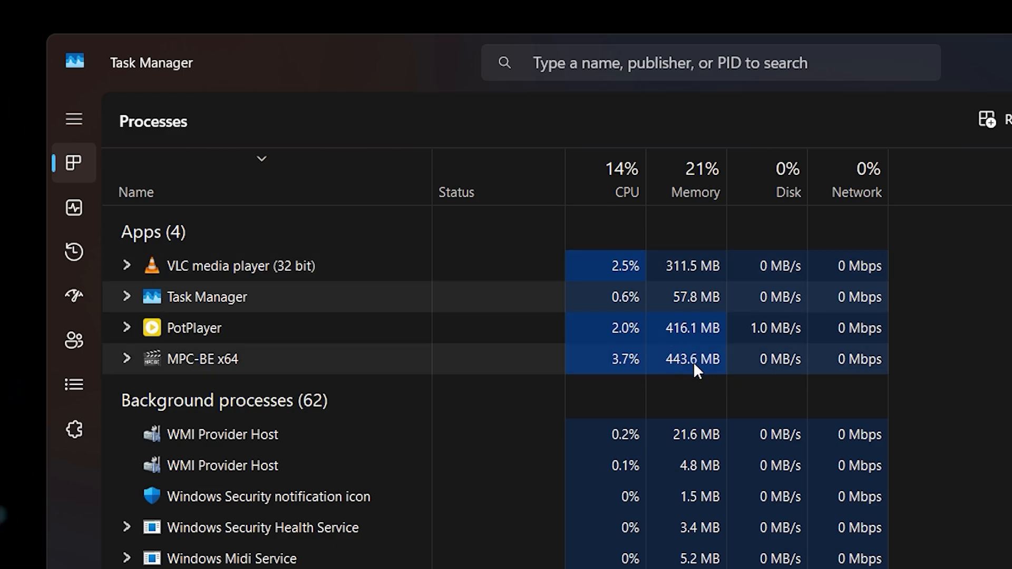
{"action": "mouse_move", "coordinate": [704, 270]}
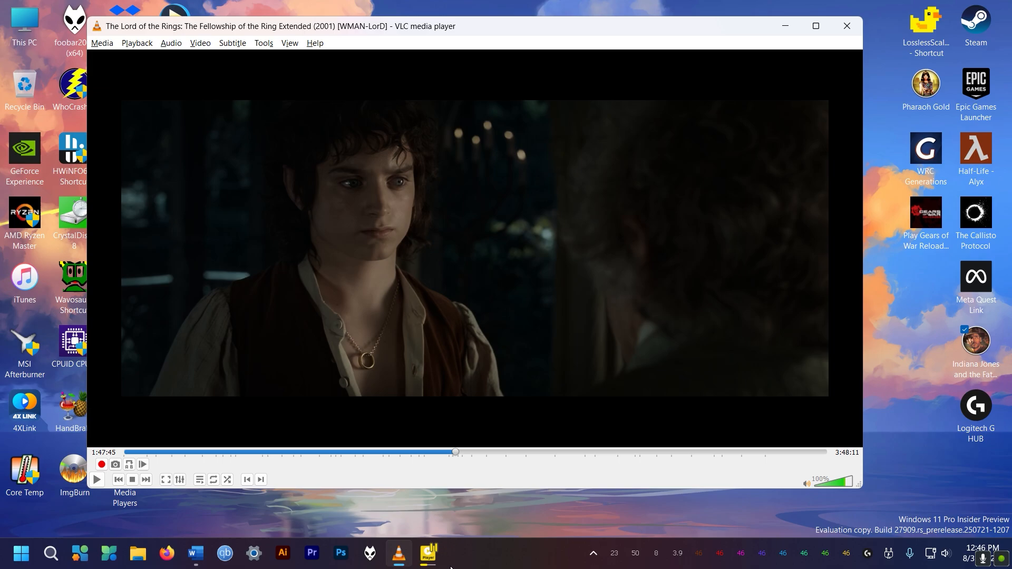
Step: View the Video codec and Audio codec tabs of the H.265 + MP3 (MP4) profile
{"action": "left_click", "coordinate": [428, 553]}
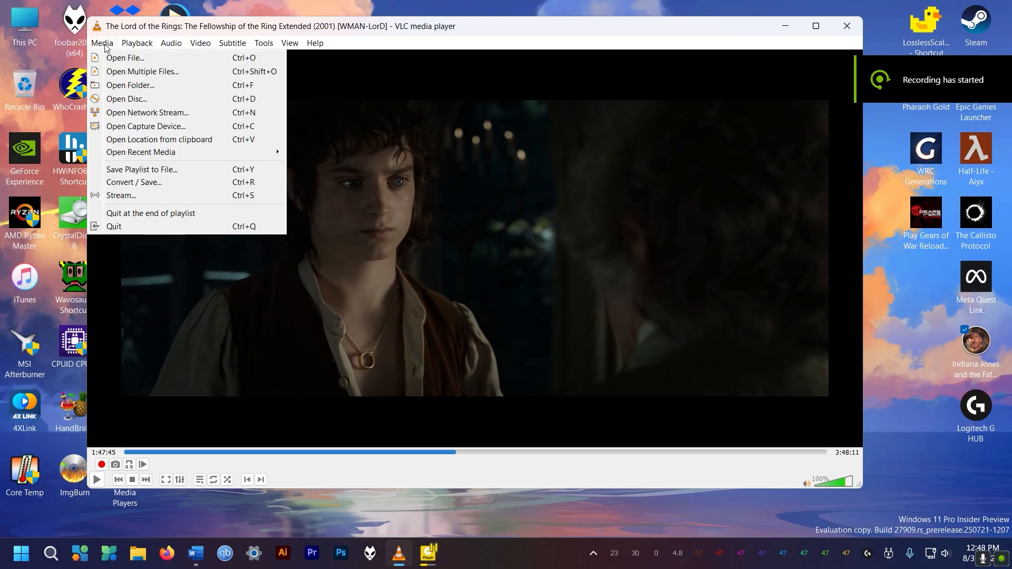
{"action": "left_click", "coordinate": [124, 184]}
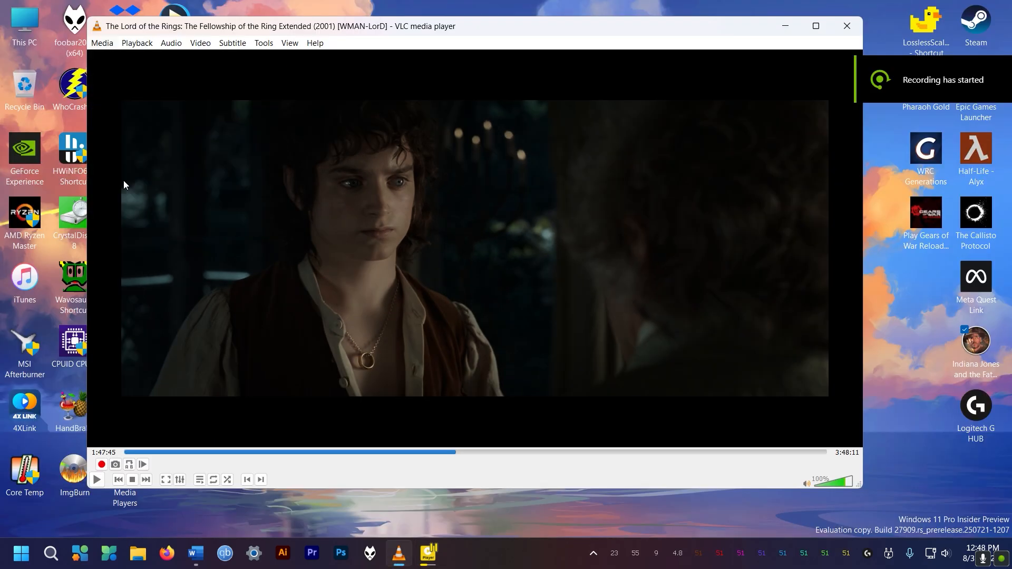
{"action": "left_click", "coordinate": [102, 42]}
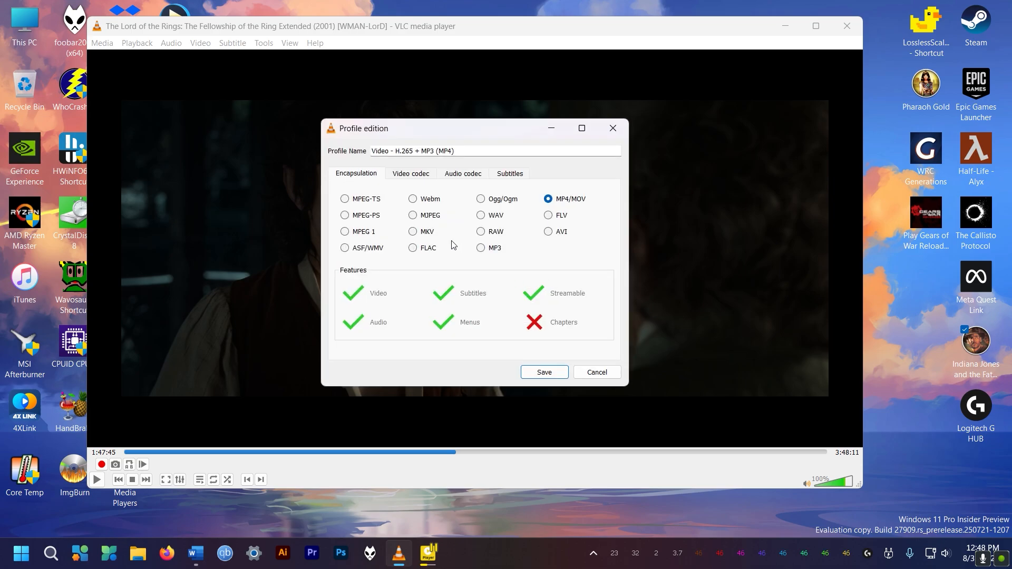
{"action": "mouse_move", "coordinate": [408, 176]}
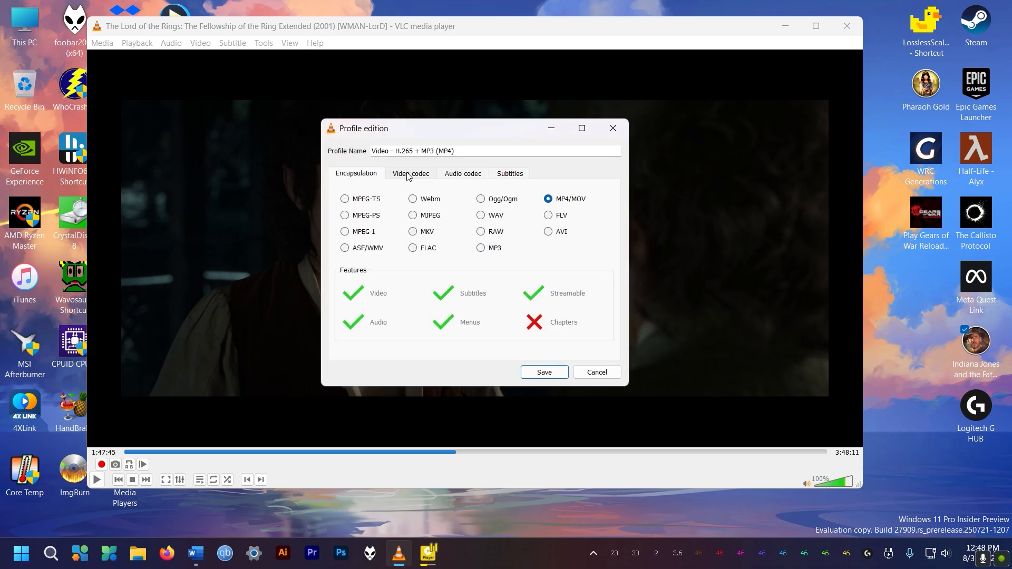
{"action": "left_click", "coordinate": [410, 173]}
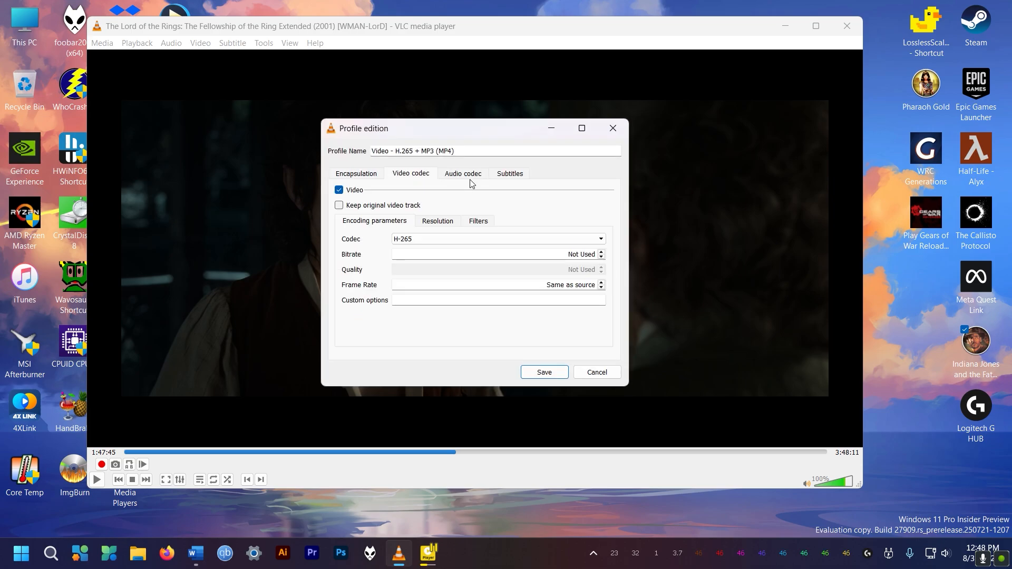
{"action": "left_click", "coordinate": [497, 239]}
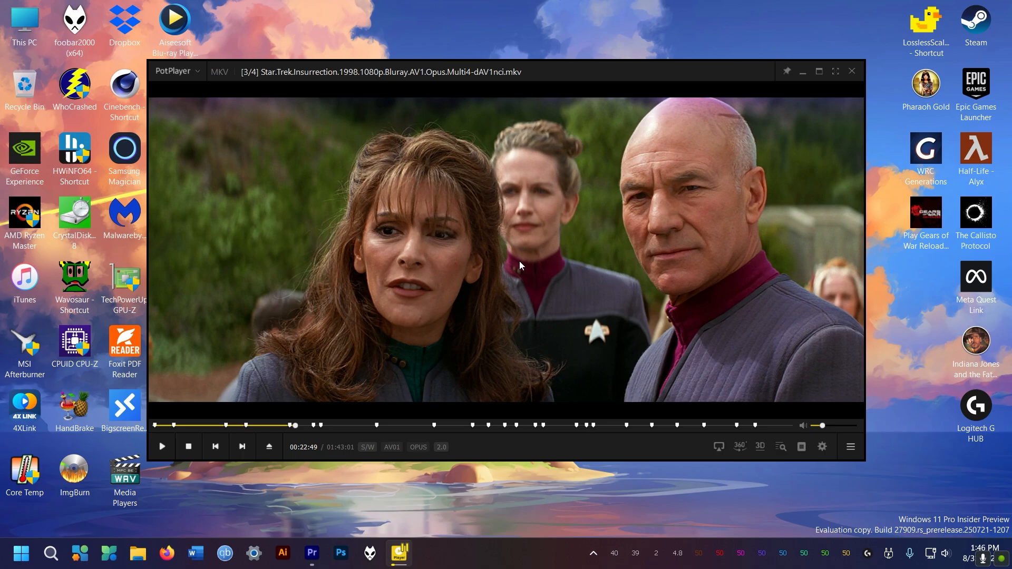
Step: Show Star Trek Insurrection's audio streams via Audio > Select Audio Stream
{"action": "right_click", "coordinate": [520, 265]}
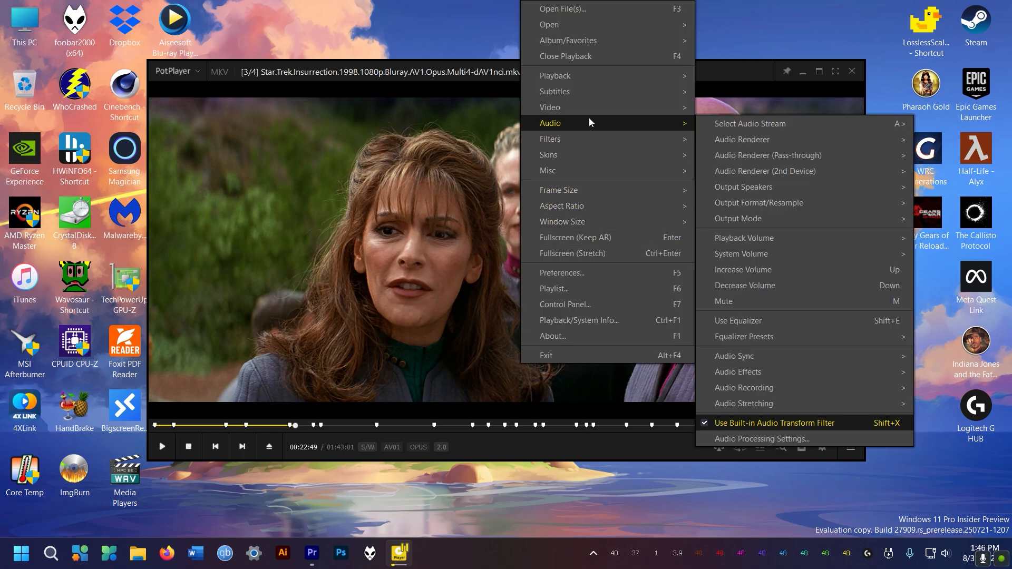
{"action": "left_click", "coordinate": [750, 123]}
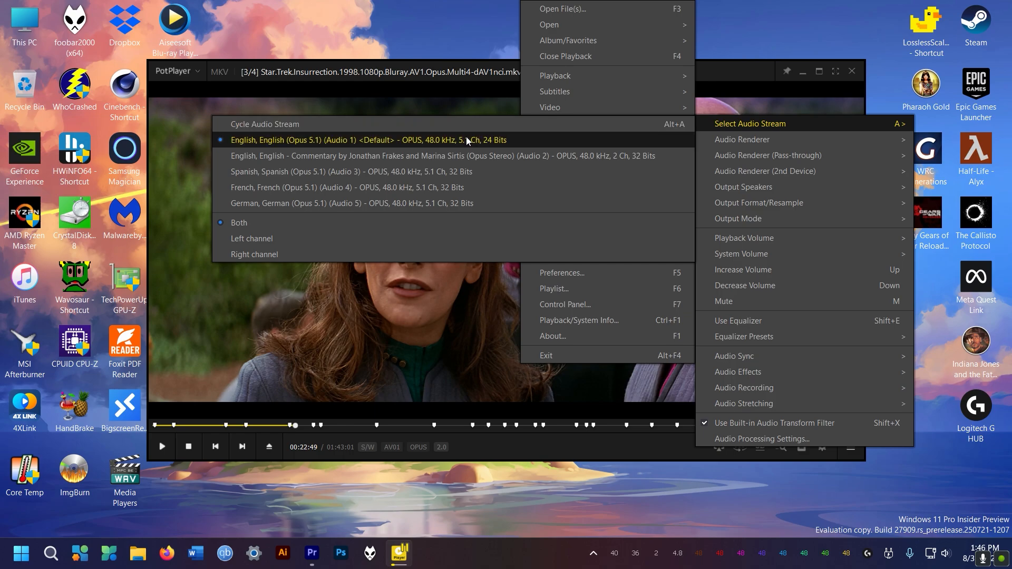
{"action": "mouse_move", "coordinate": [333, 145]}
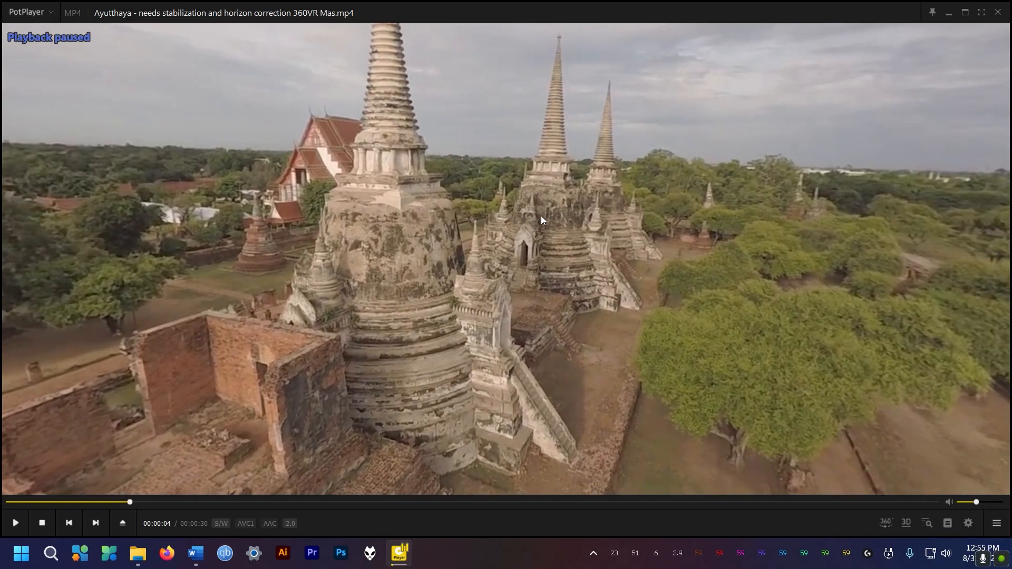
Step: Click the player control at the bottom-left during the Ayutthaya 360VR clip
{"action": "left_click", "coordinate": [16, 523]}
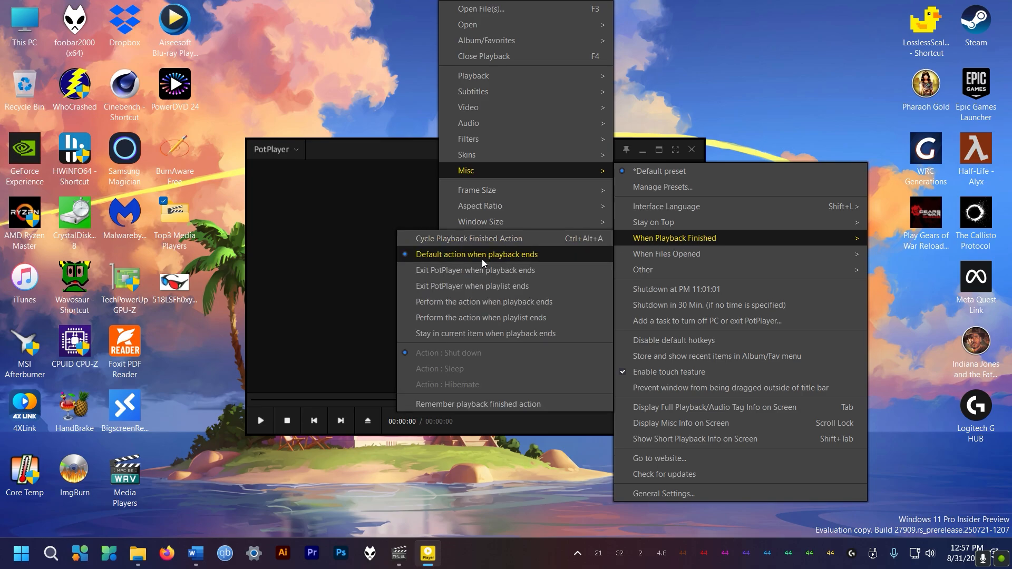
{"action": "mouse_move", "coordinate": [476, 275]}
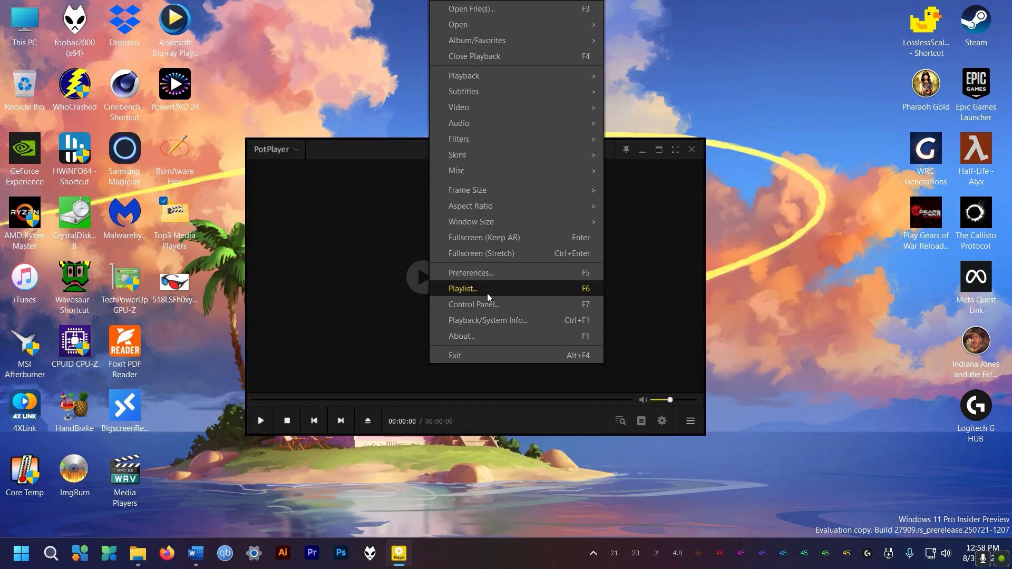
Step: Open the playlist and check HDR status for the Lord of the Rings film
{"action": "left_click", "coordinate": [471, 273]}
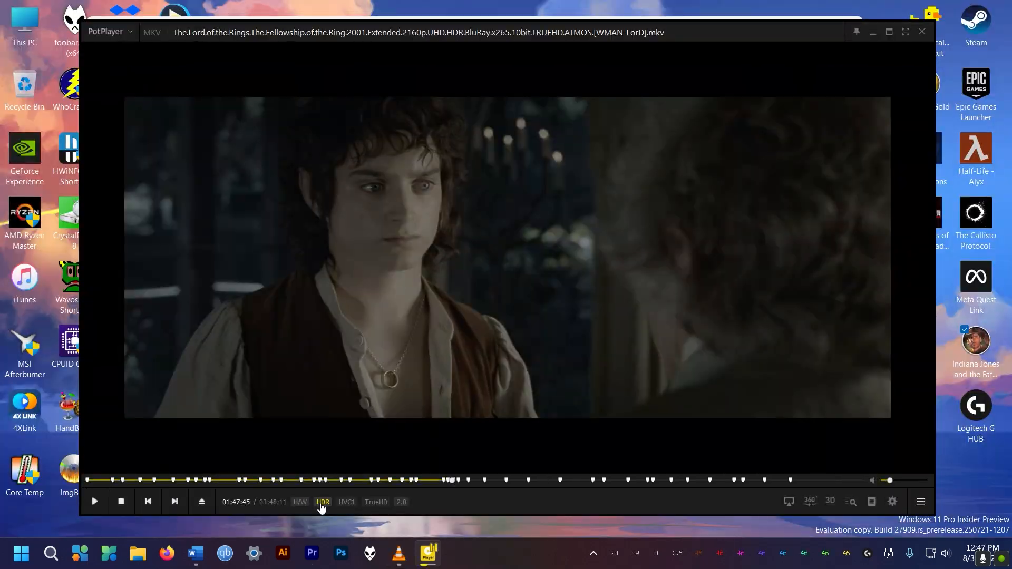
{"action": "left_click", "coordinate": [323, 507]}
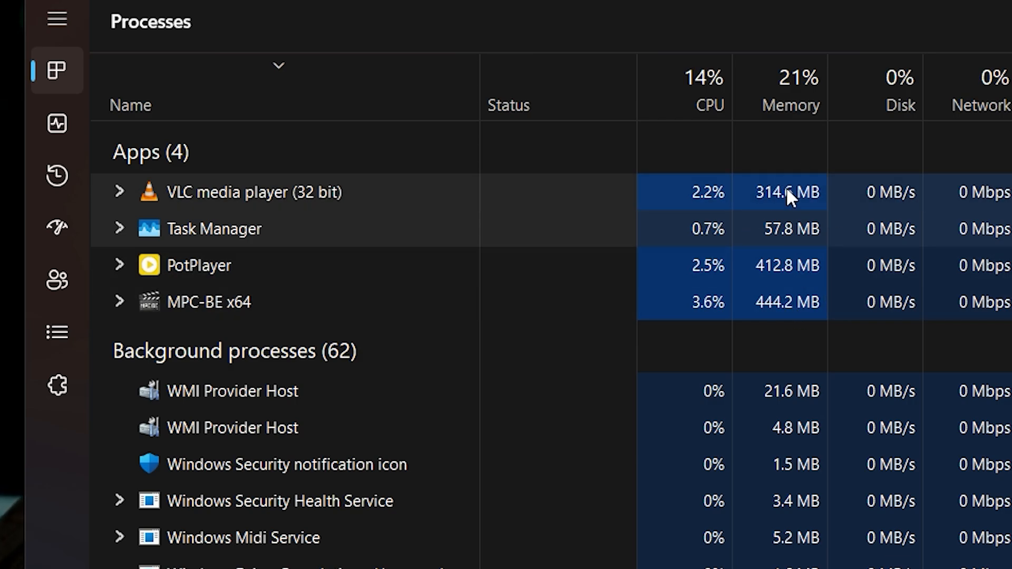
{"action": "mouse_move", "coordinate": [135, 166]}
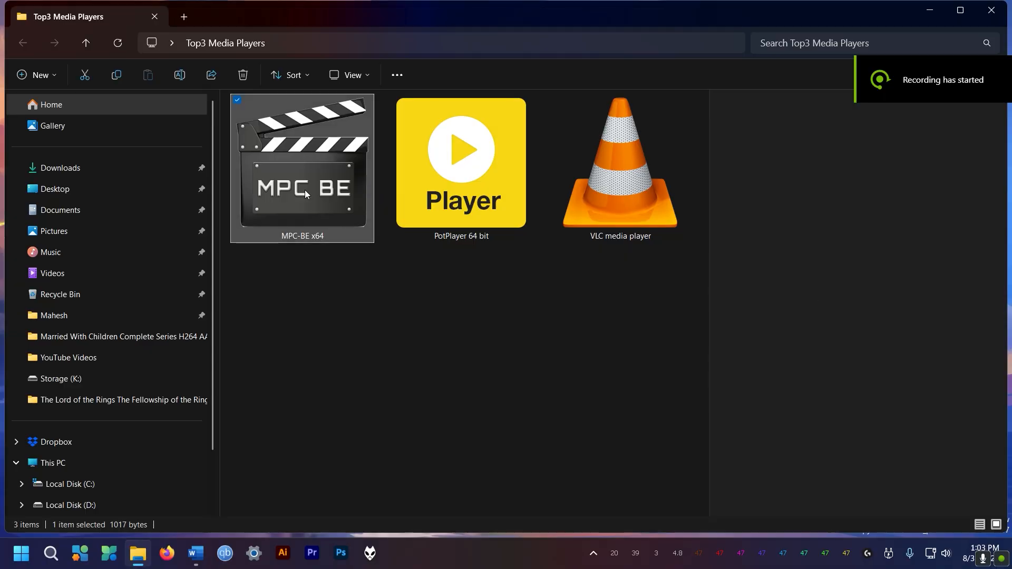
Step: Launch the MPC-BE x64 shortcut in the Top3 Media Players folder
{"action": "double_click", "coordinate": [301, 163]}
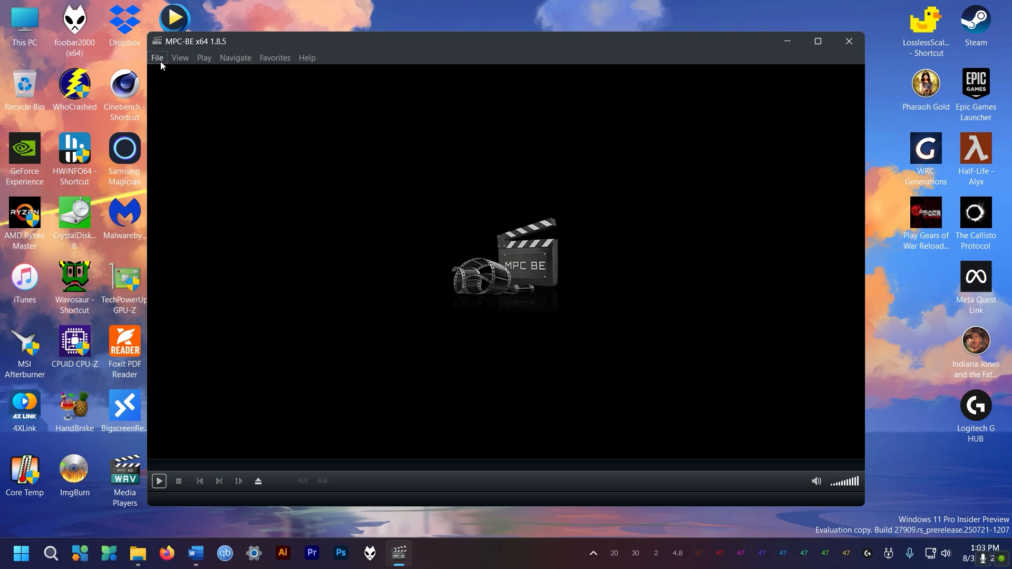
Step: Bring up MPC-BE's right-click context menu over the player window
{"action": "right_click", "coordinate": [463, 216]}
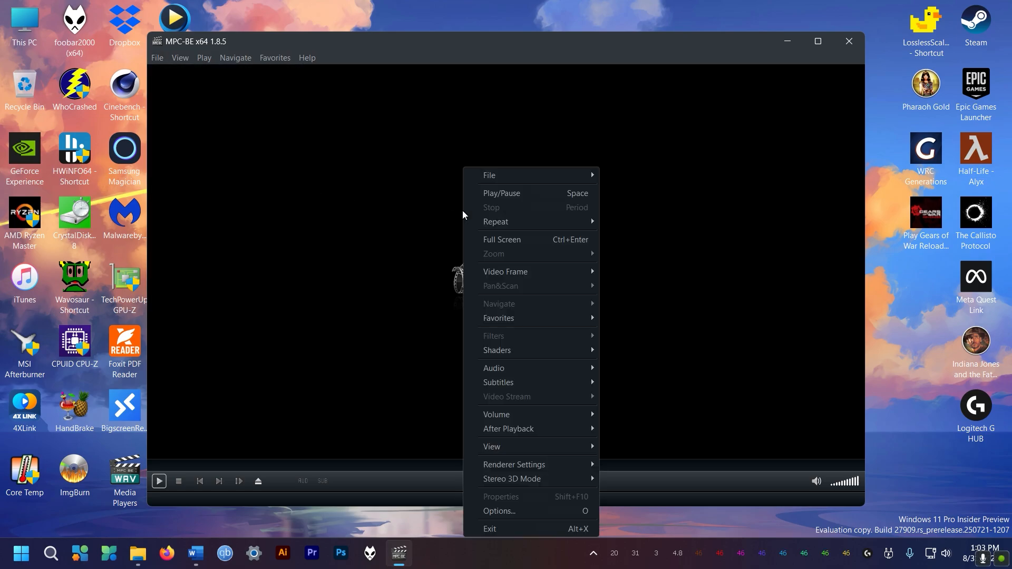
{"action": "mouse_move", "coordinate": [494, 368]}
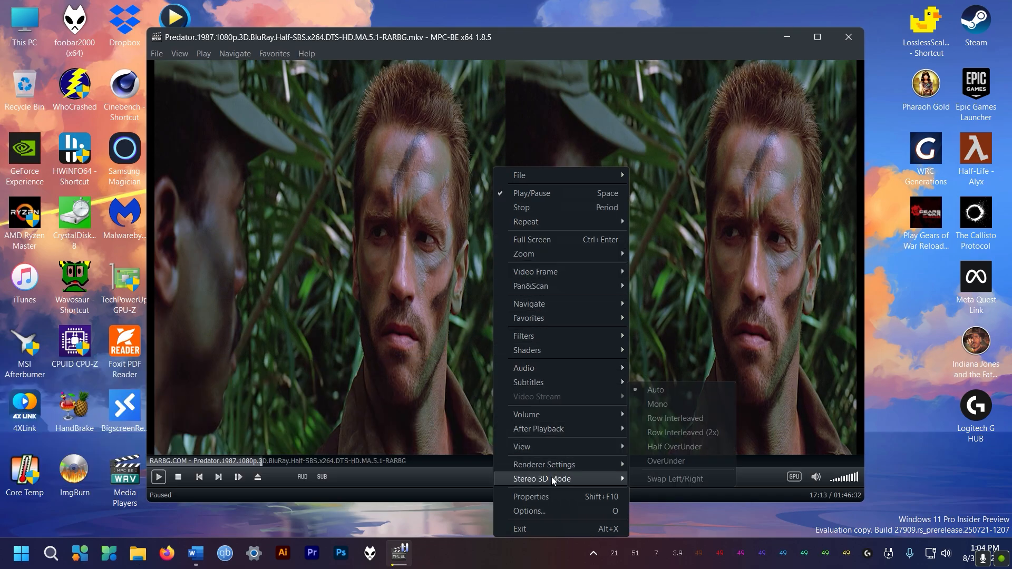
{"action": "mouse_move", "coordinate": [657, 405]}
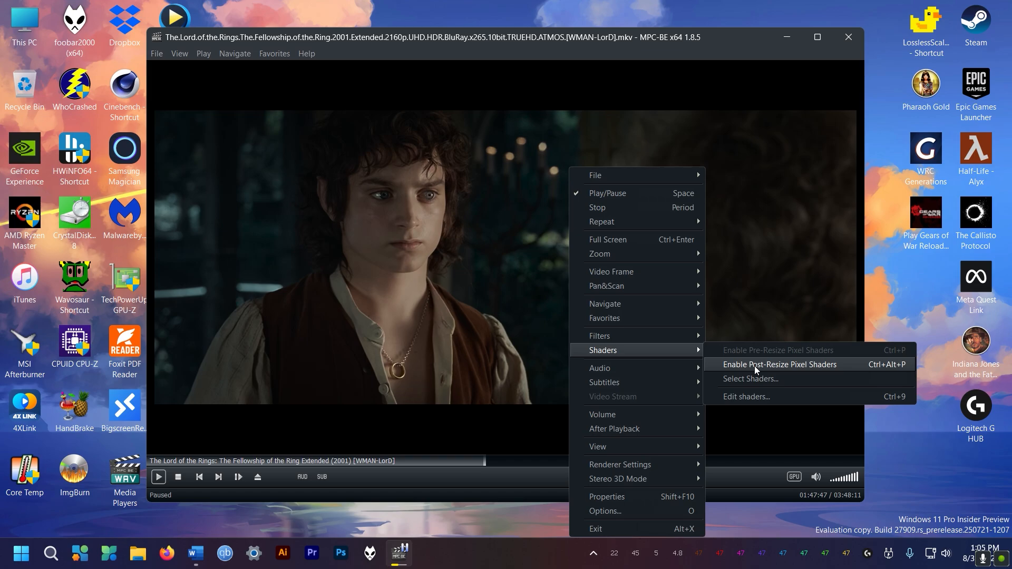
Step: Enable post-resize pixel shaders and open the Generic PnP Monitor HDR page in madVR
{"action": "left_click", "coordinate": [779, 364]}
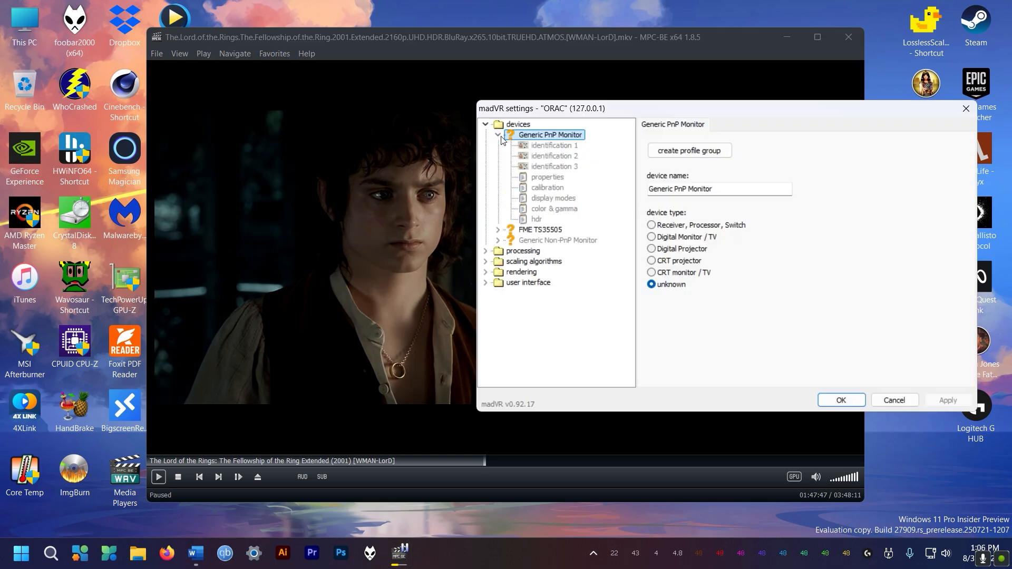
{"action": "left_click", "coordinate": [537, 219]}
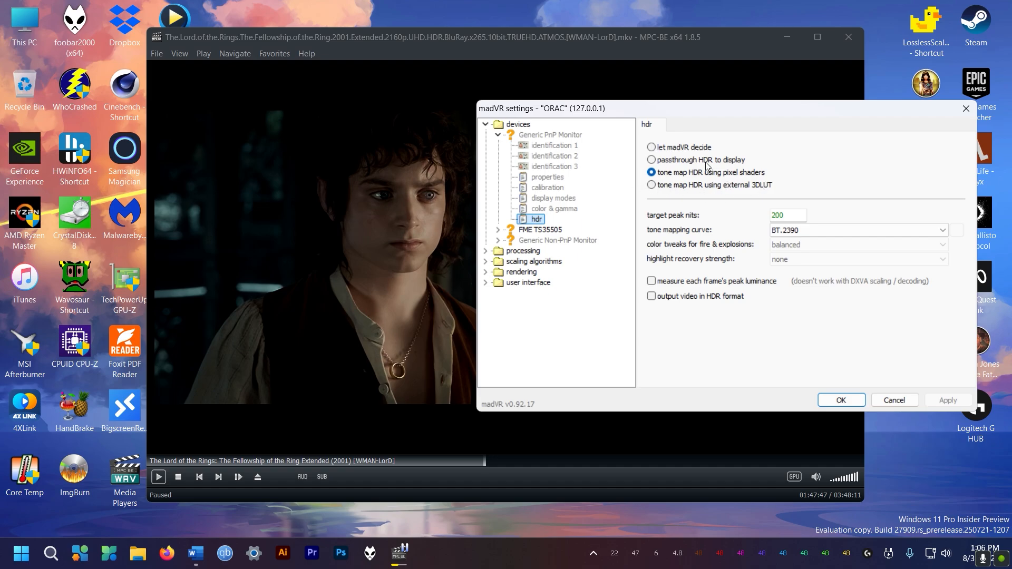
{"action": "mouse_move", "coordinate": [660, 169]}
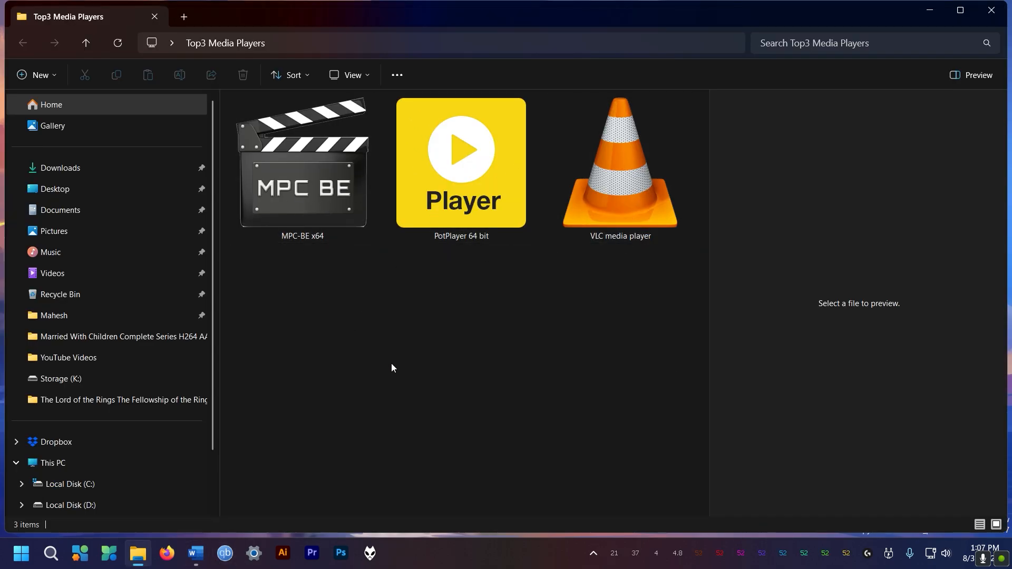
{"action": "mouse_move", "coordinate": [652, 359]}
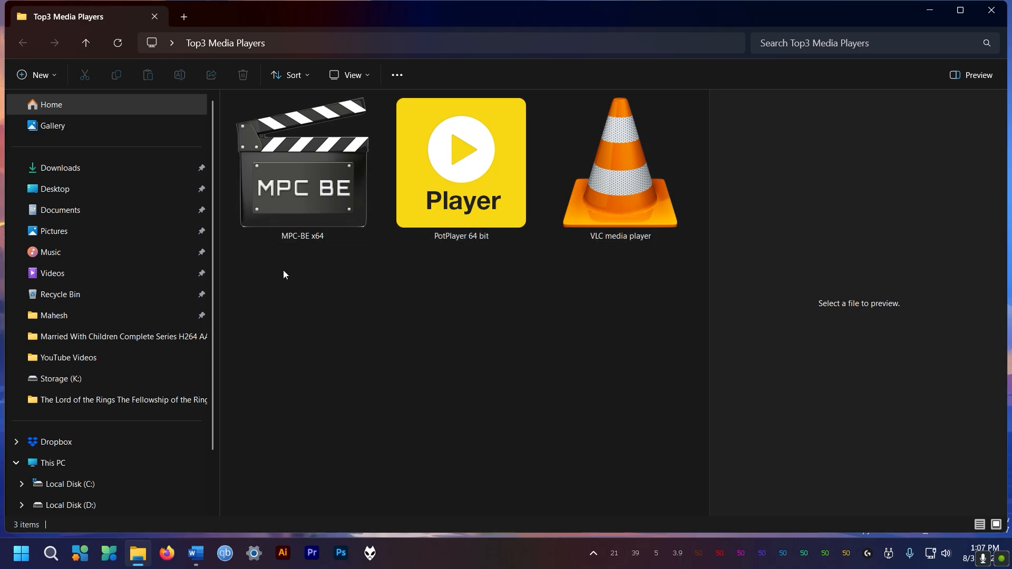
{"action": "left_click", "coordinate": [301, 163]}
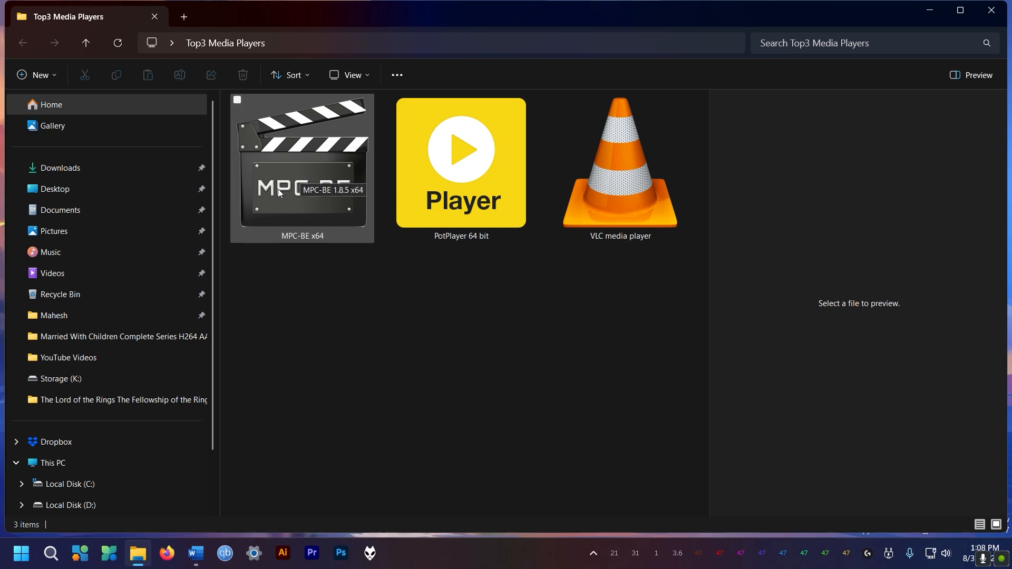
{"action": "mouse_move", "coordinate": [314, 182]}
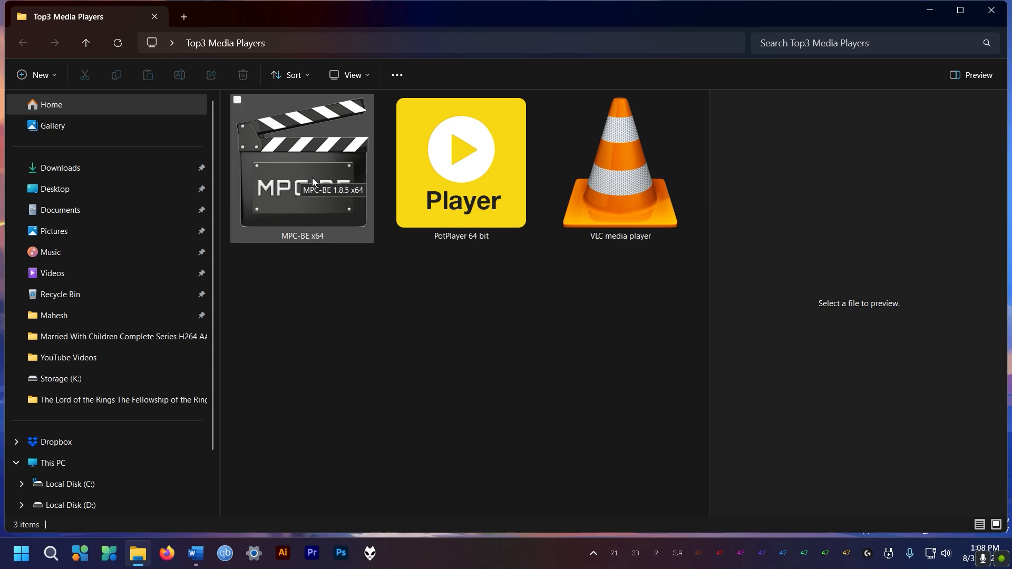
{"action": "mouse_move", "coordinate": [308, 187]}
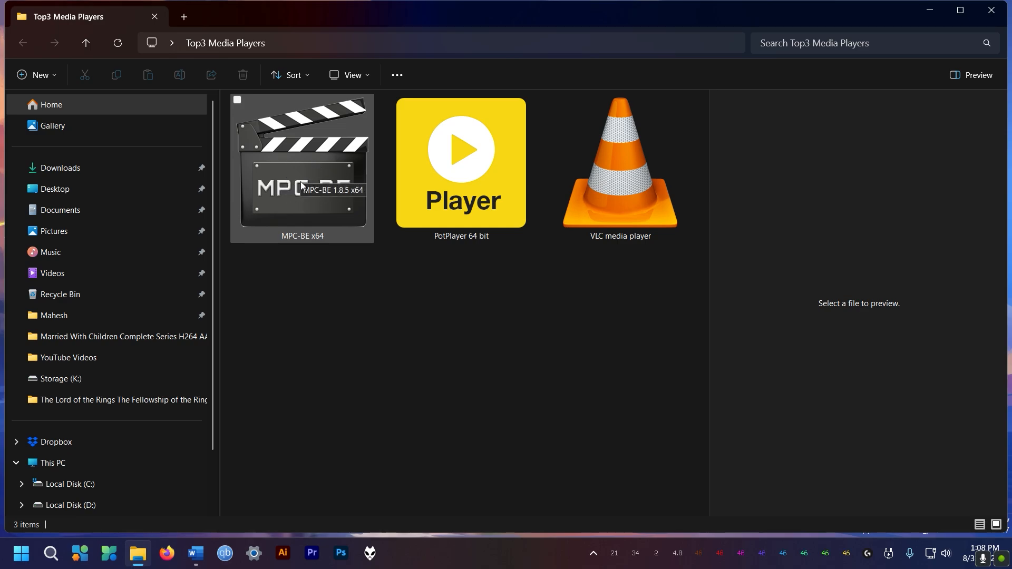
{"action": "mouse_move", "coordinate": [289, 181]}
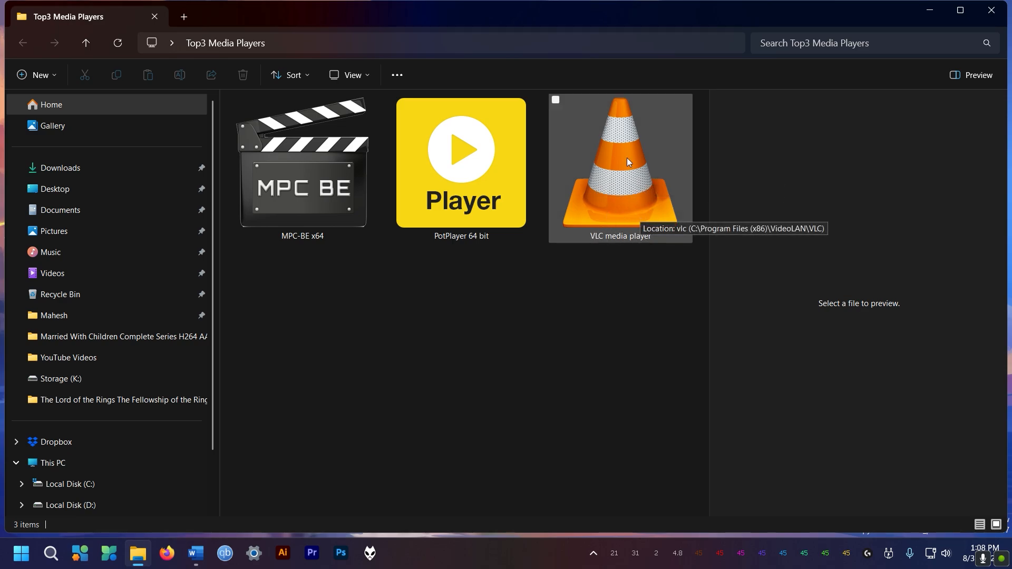
{"action": "left_click", "coordinate": [460, 165]}
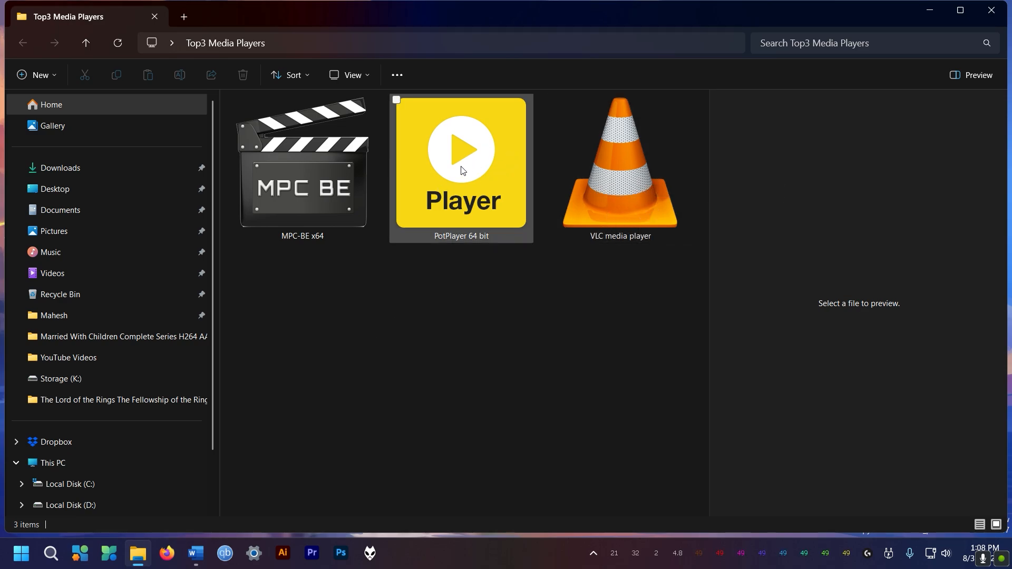
{"action": "mouse_move", "coordinate": [455, 188]}
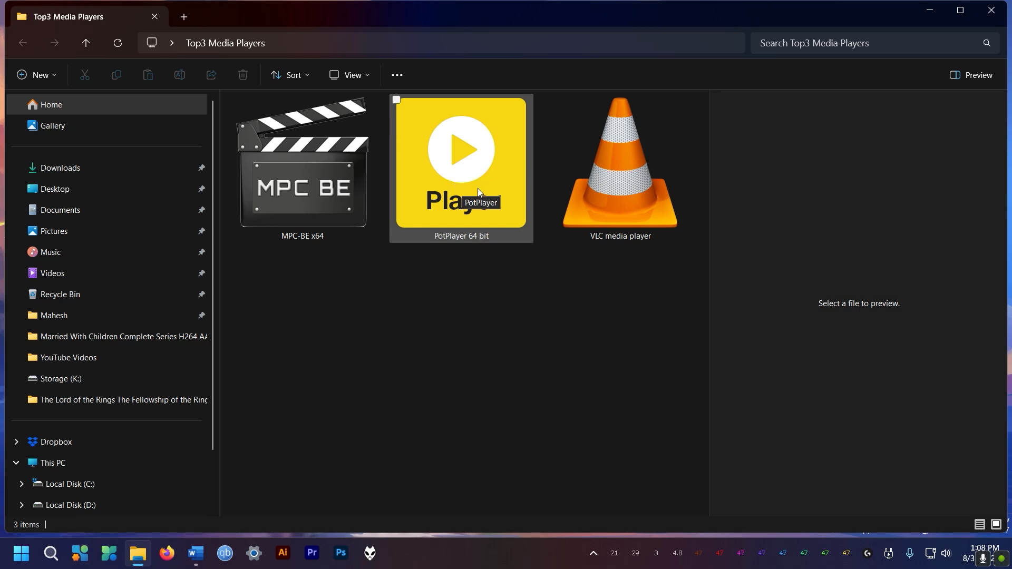
{"action": "mouse_move", "coordinate": [457, 196]}
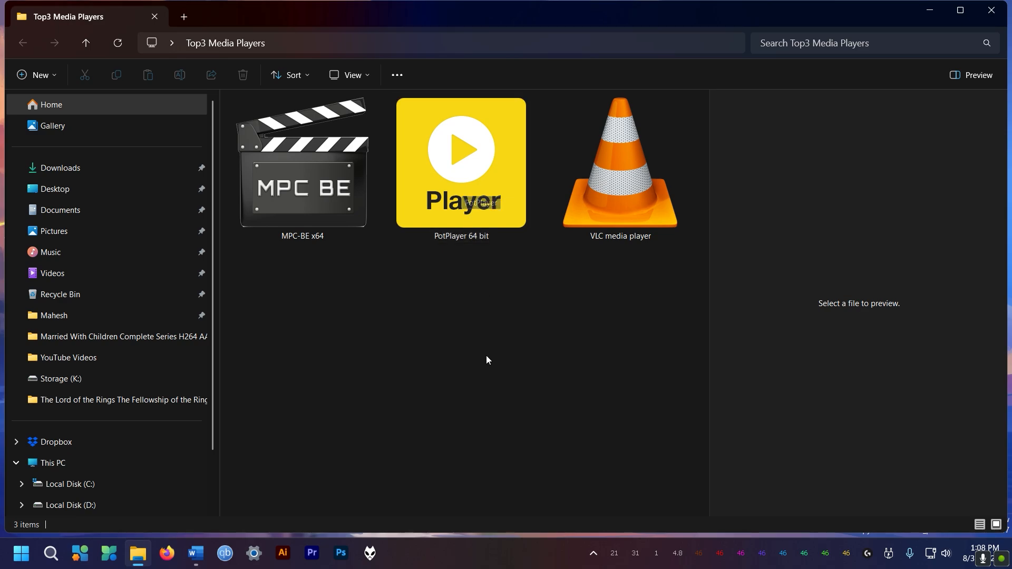
{"action": "mouse_move", "coordinate": [452, 365]}
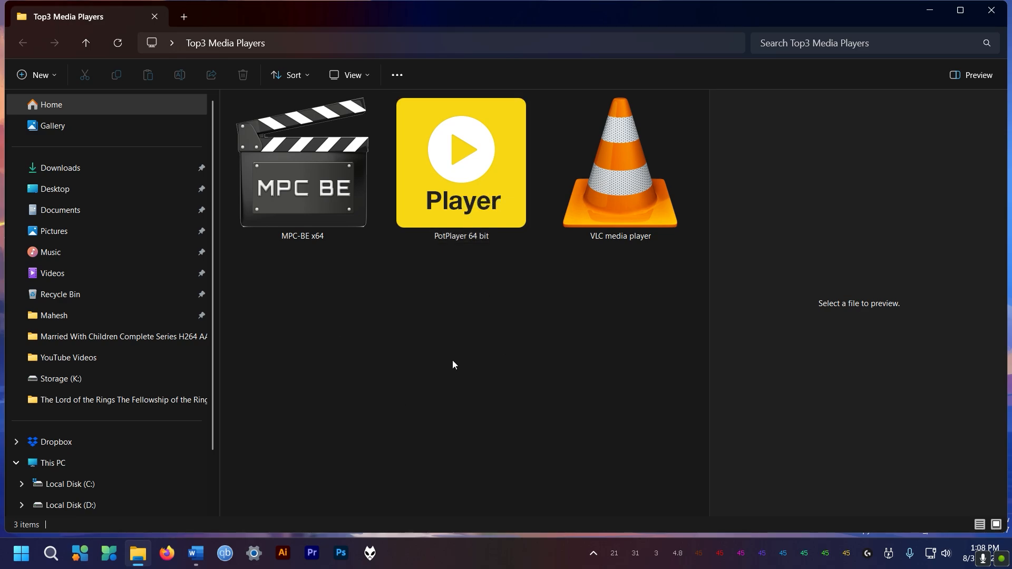